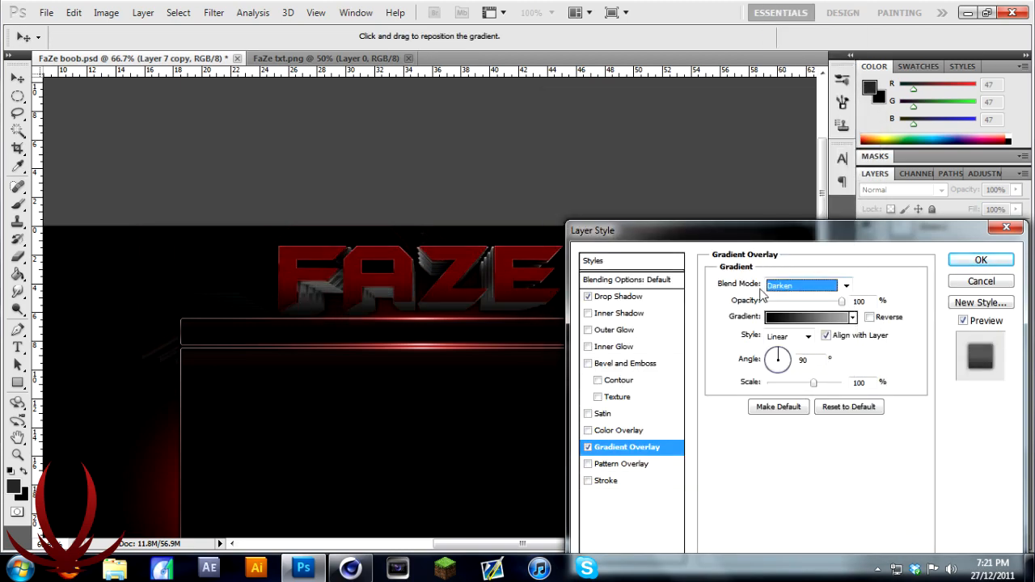
# Step: Apply the red gradient overlay to the FAZE logo and set Layer 8's blending mode
pyautogui.click(980, 259)
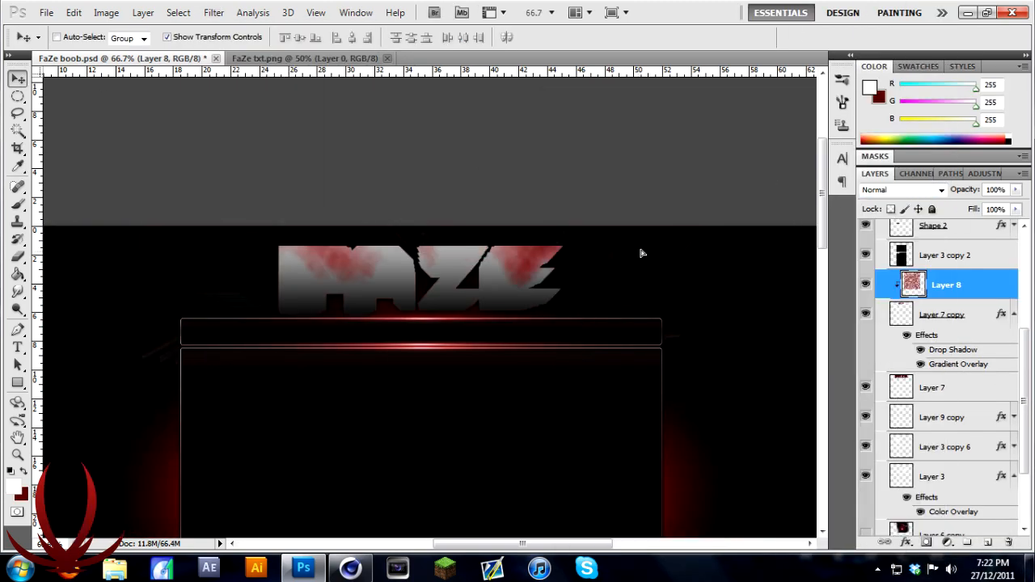
pyautogui.click(897, 189)
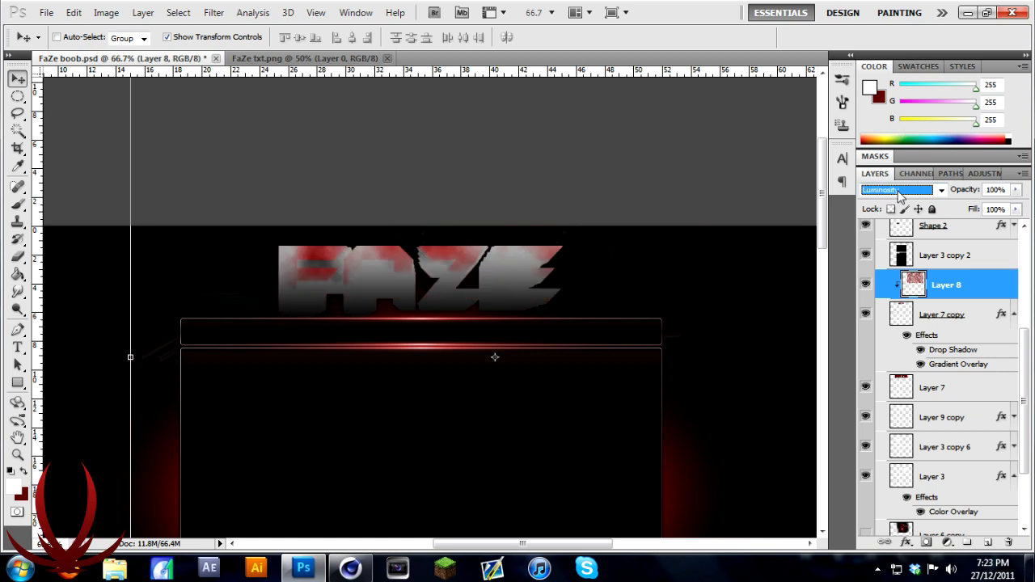
pyautogui.click(897, 190)
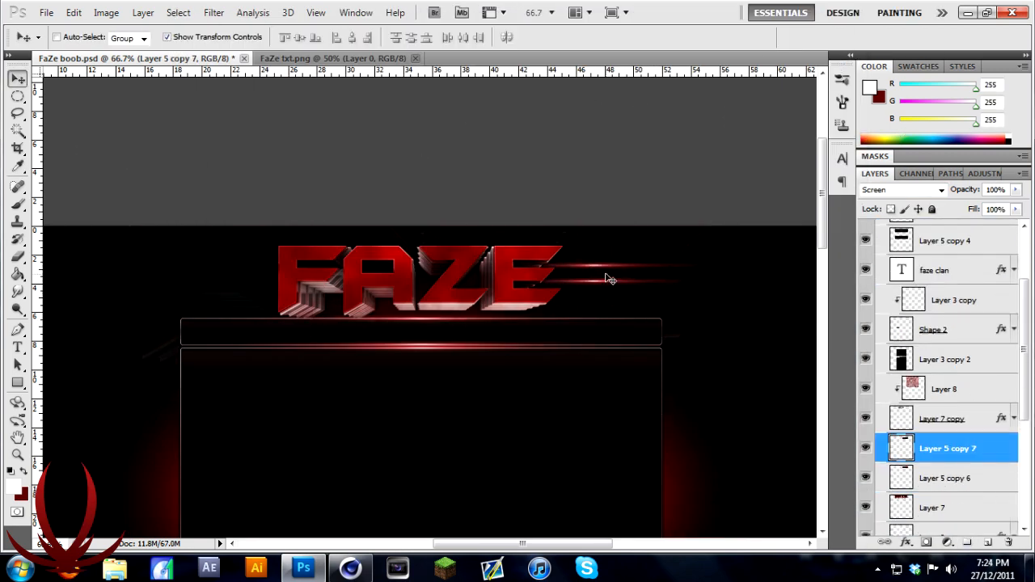
# Step: Add FACEBOOK and TWITTER text layers with drop shadow and gradient overlay beside the logo
pyautogui.click(256, 37)
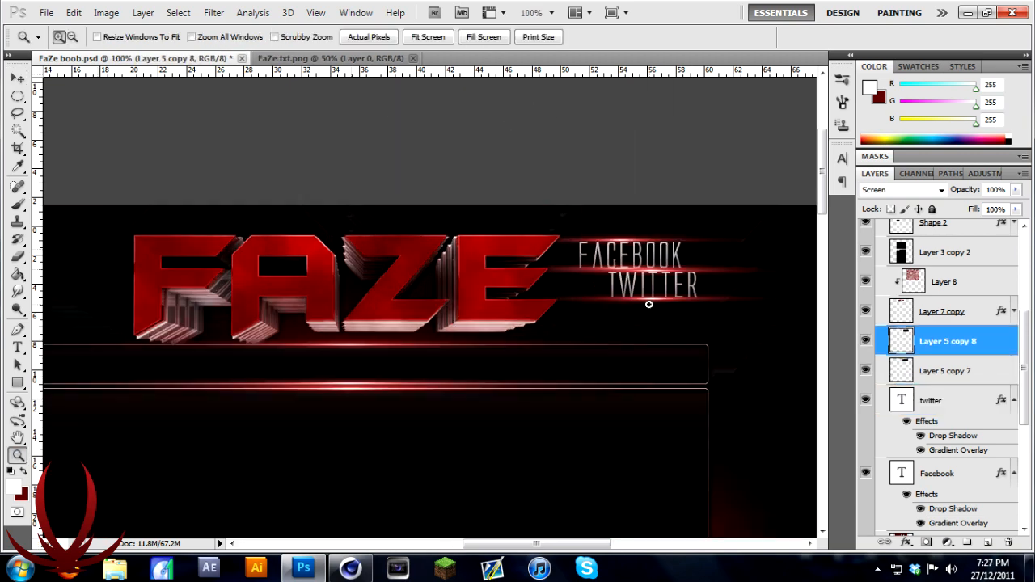
# Step: Select the Livestream, Competitive and Twitter text layers and reposition them around the logo
pyautogui.click(948, 371)
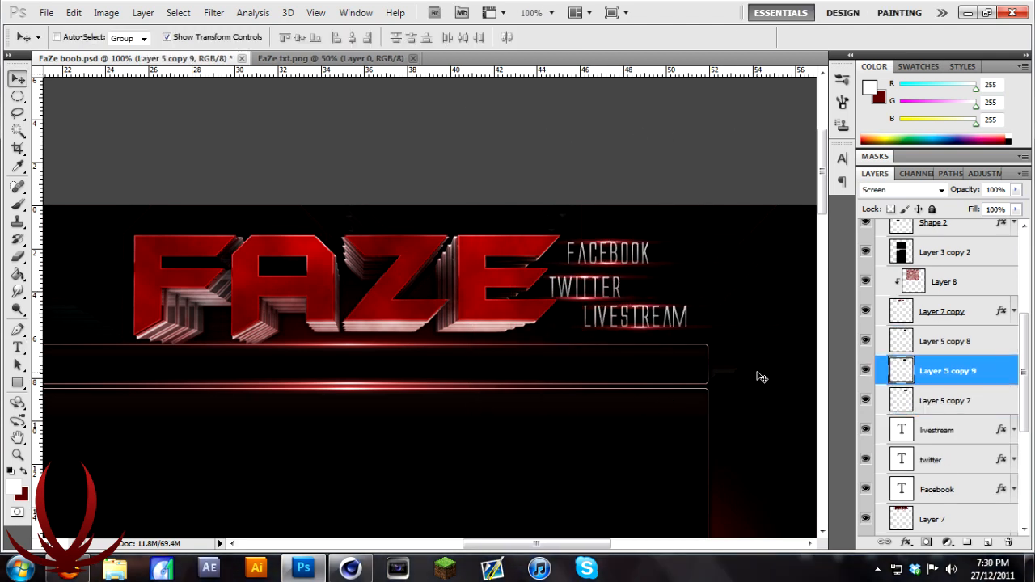
pyautogui.click(946, 401)
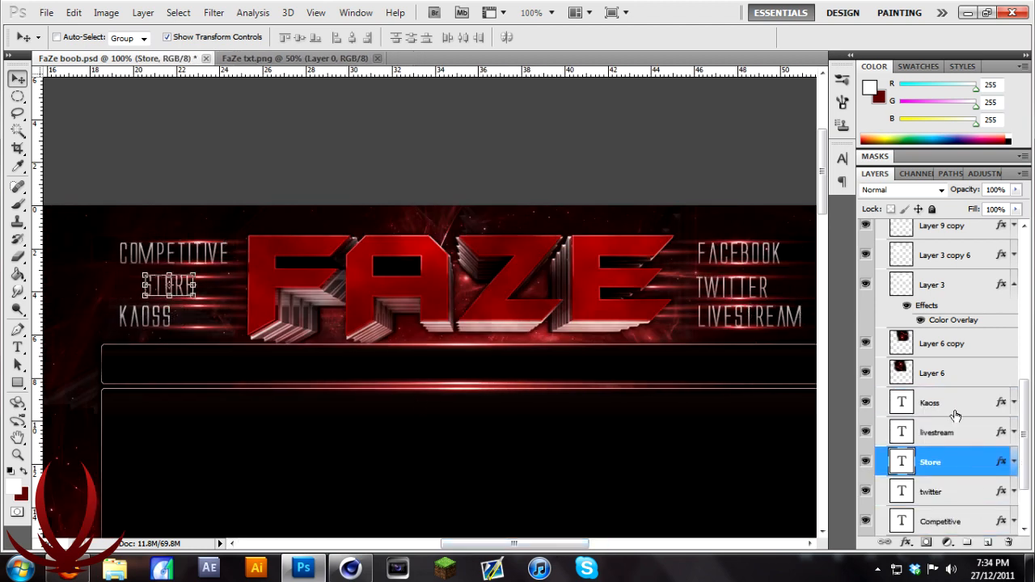
pyautogui.click(933, 491)
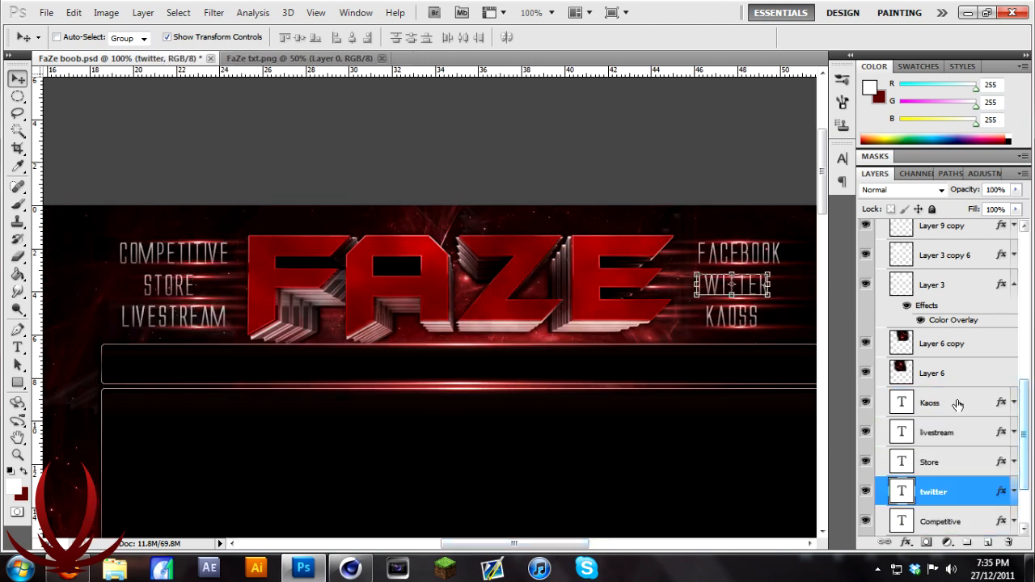